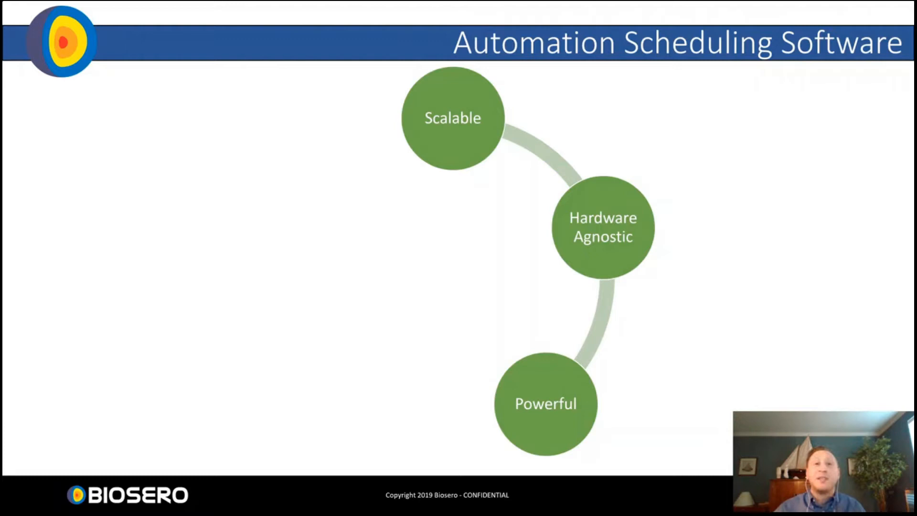
- Advance from the Automation Scheduling Software slide to the Scalable slide
key(Right)
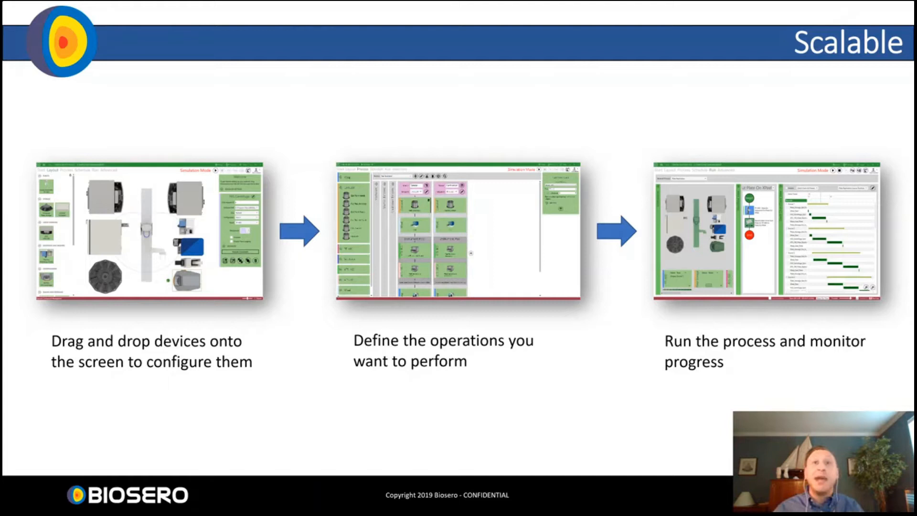
- Advance to the Powerful slide listing the Advanced User Mode features
key(Right)
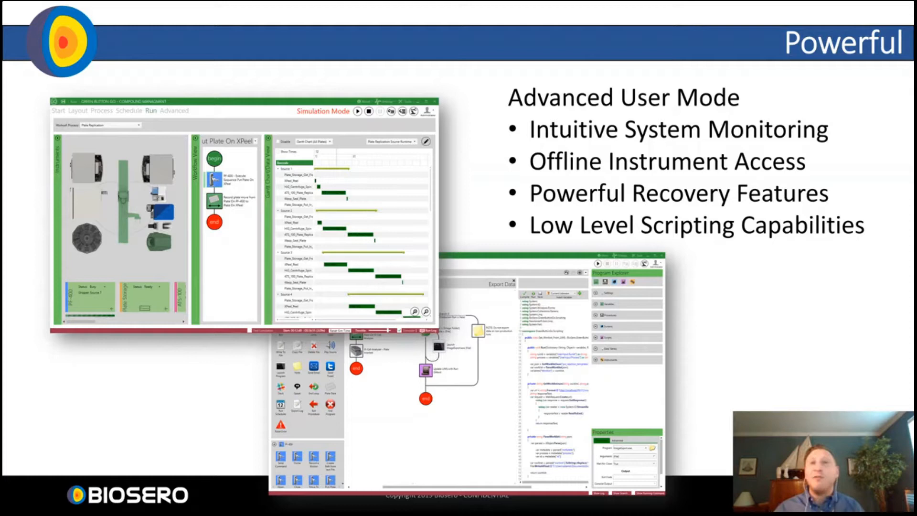
- Advance to the Easy To Use slide describing Basic User Mode and 21 CFR 11 compliance
key(Right)
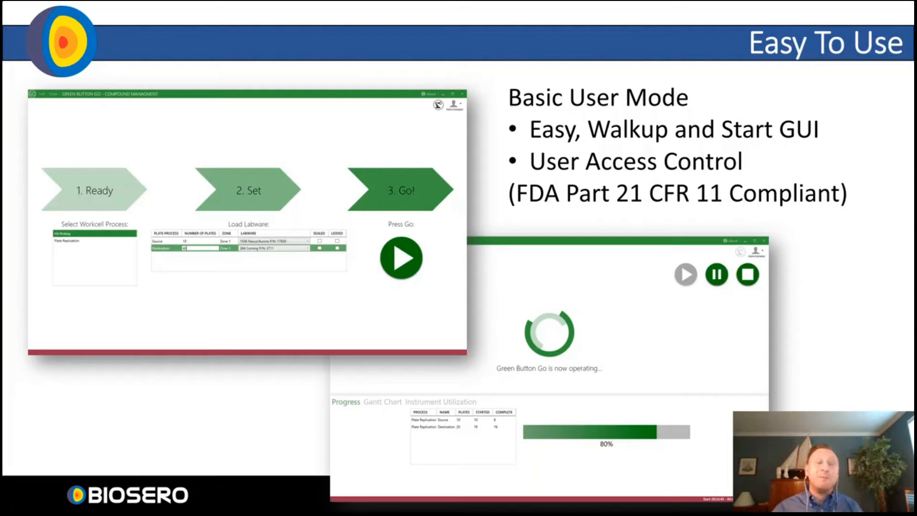
- Advance past the GO logo slide and end the slideshow to show Green Button Go with Program 5
key(Right)
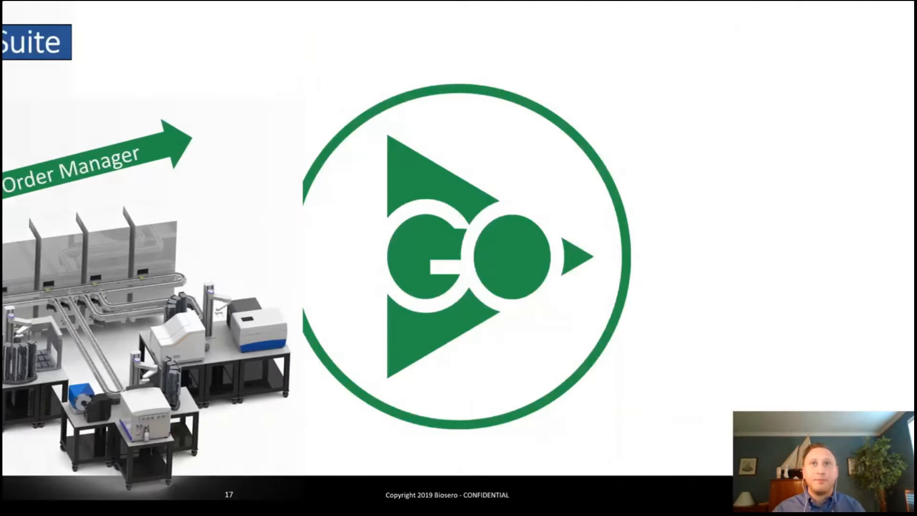
key(Right)
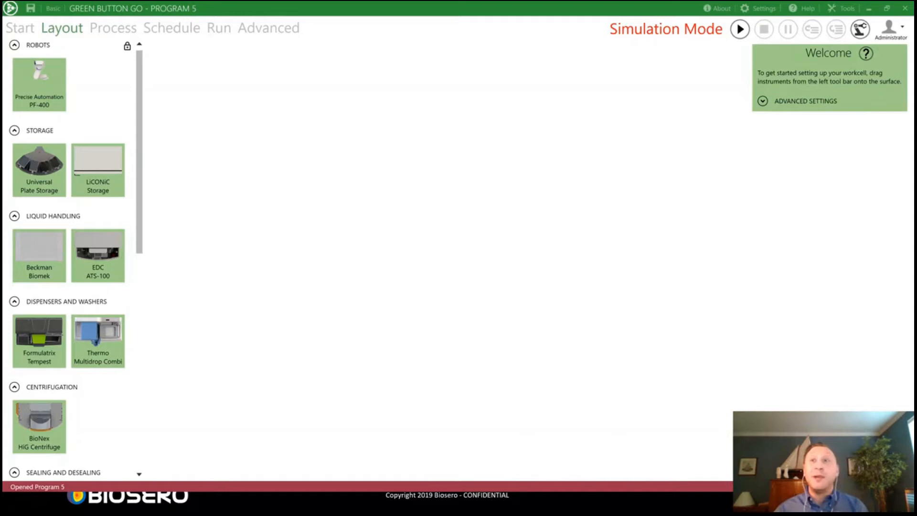
mouse_move(648, 391)
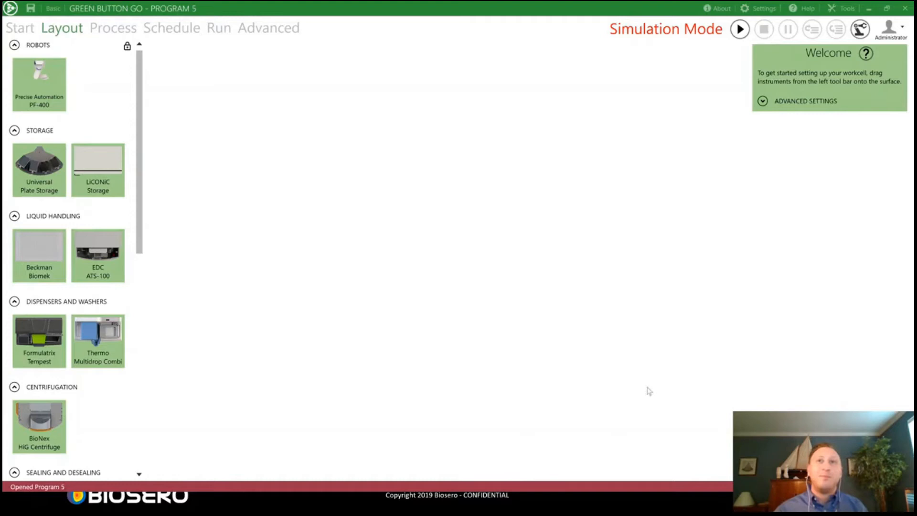
- Place a Precise Automation PF-400 robot in the centre of the Program 5 layout
drag(39, 80, 458, 248)
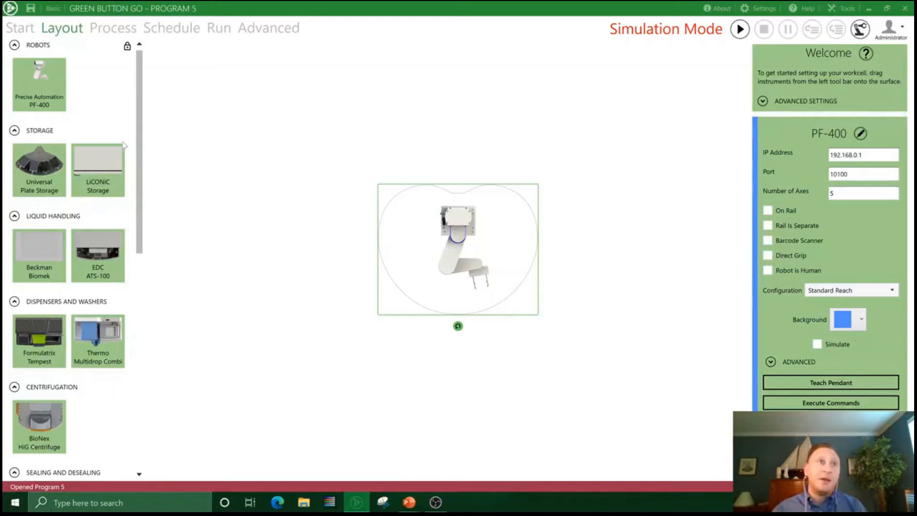
- Place plate storage and the Pherastar reader around the PF-400 and go to the Process view
drag(38, 160, 372, 247)
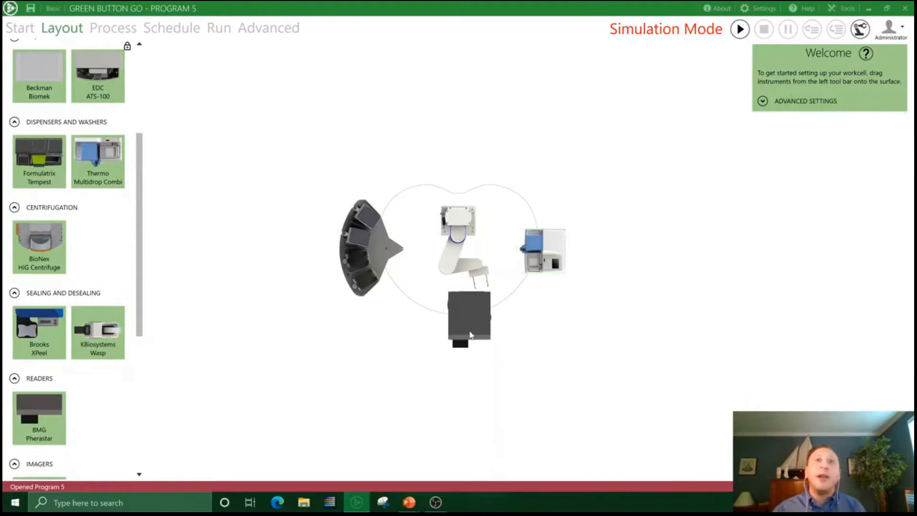
click(468, 313)
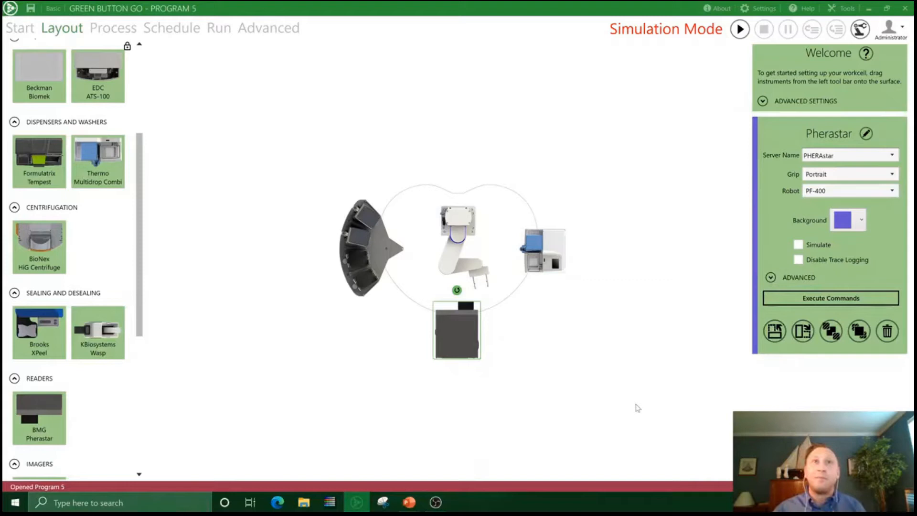
click(861, 29)
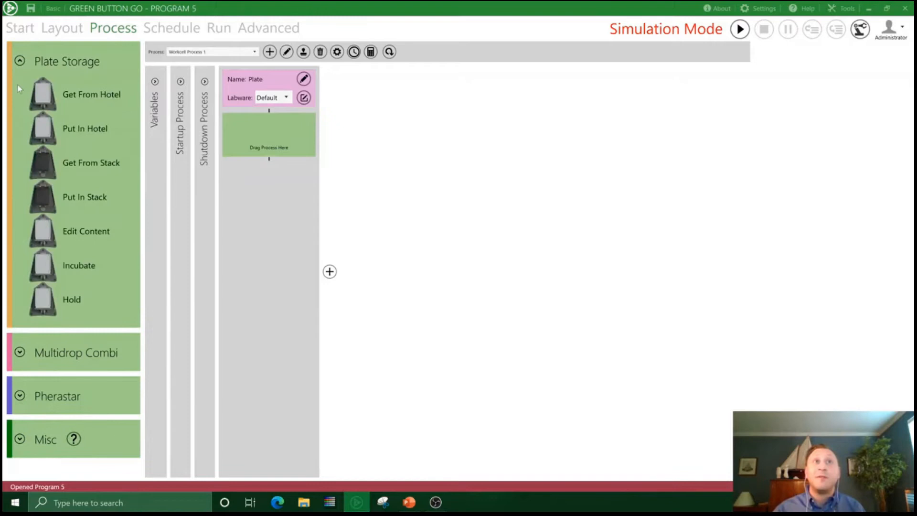
- Add Get From Hotel to the Plate process and set the Dispense step to Full Plate
drag(42, 94, 269, 133)
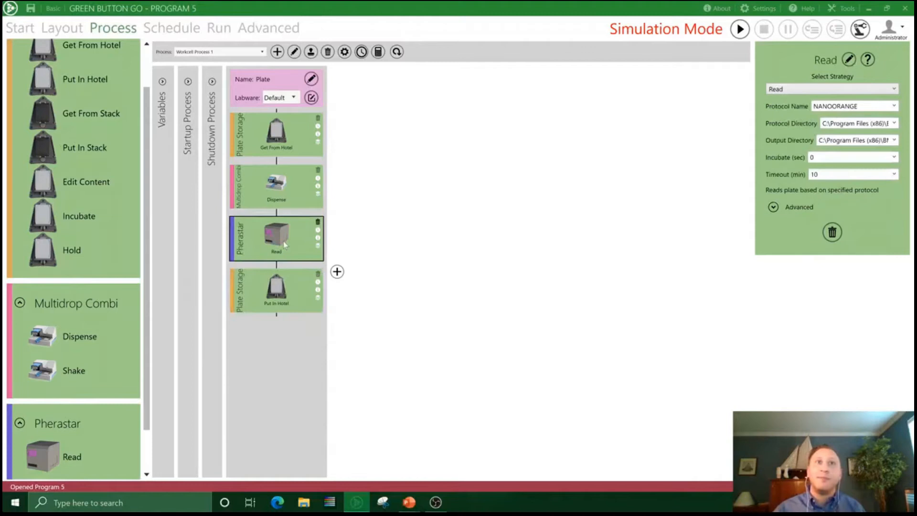
mouse_move(875, 205)
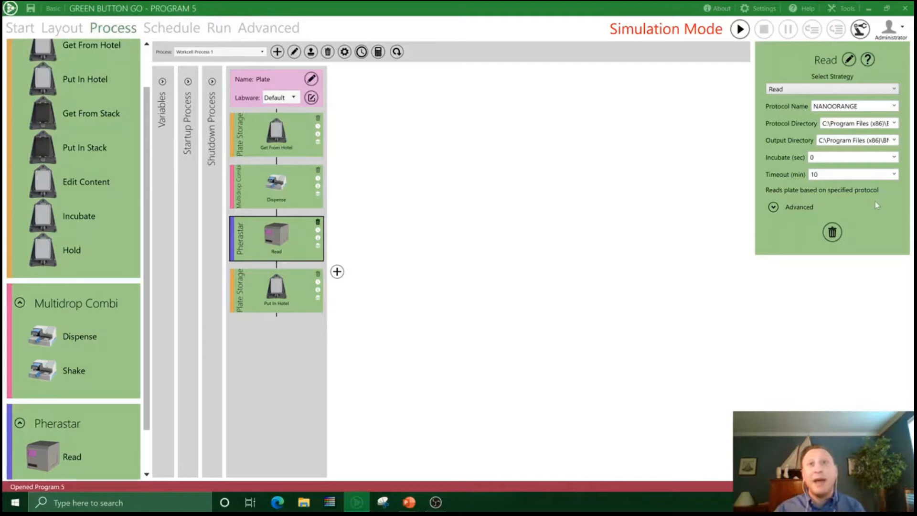
click(275, 185)
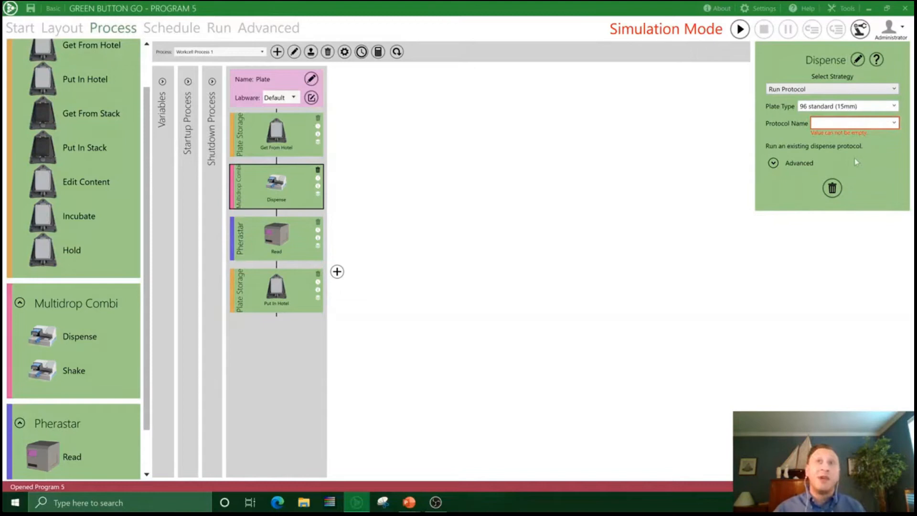
click(832, 90)
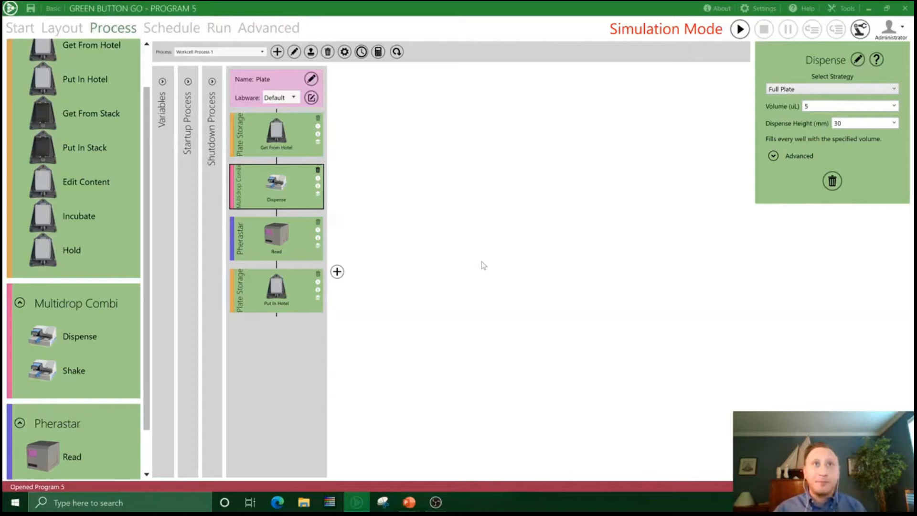
- Start the simulated run and fill Hotel 1 with Plates 1 through 22
click(218, 27)
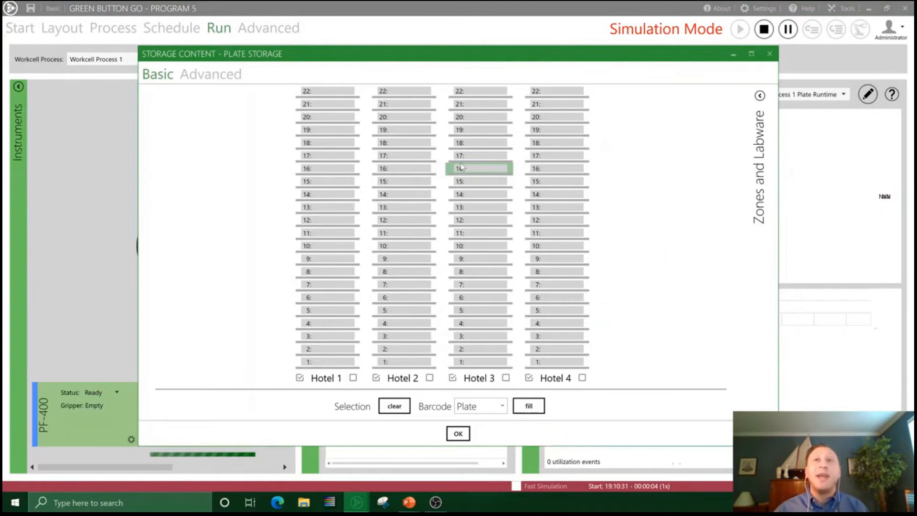
click(529, 405)
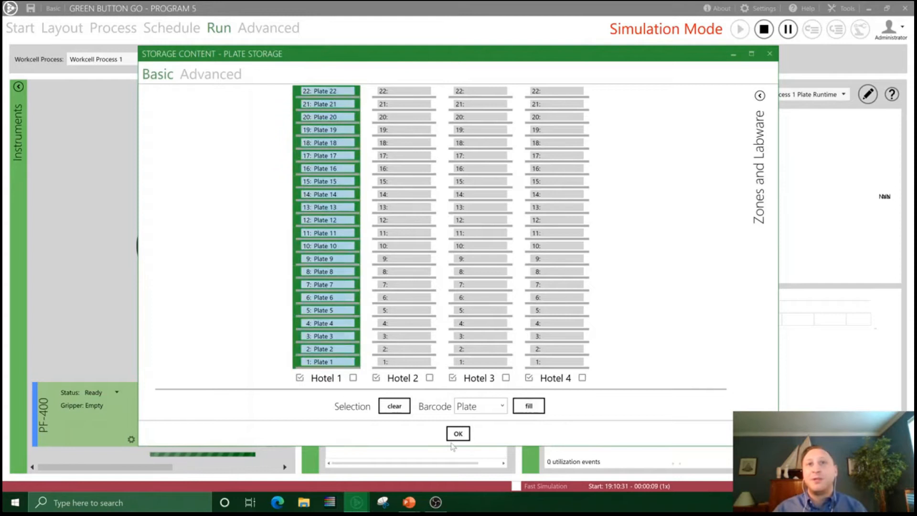
- Accept the storage contents to continue the run and collapse the workflow diagram to widen the charts
click(458, 434)
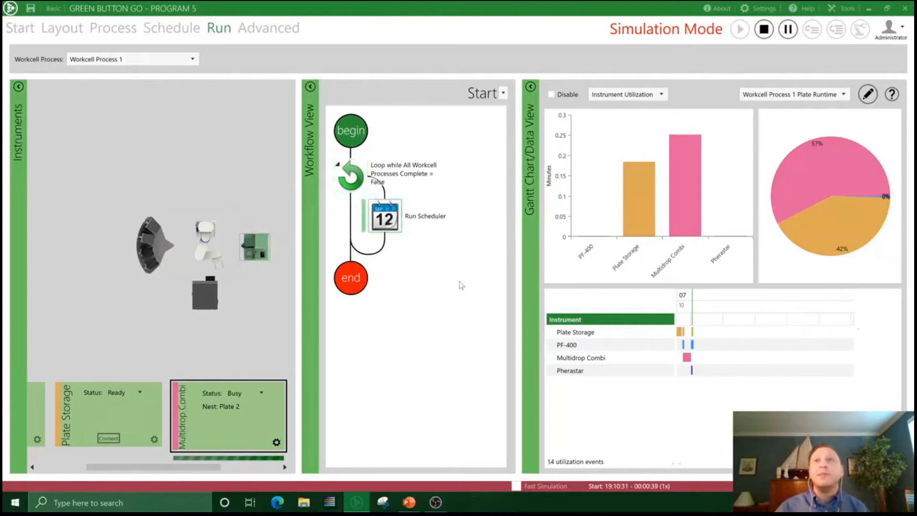
mouse_move(448, 258)
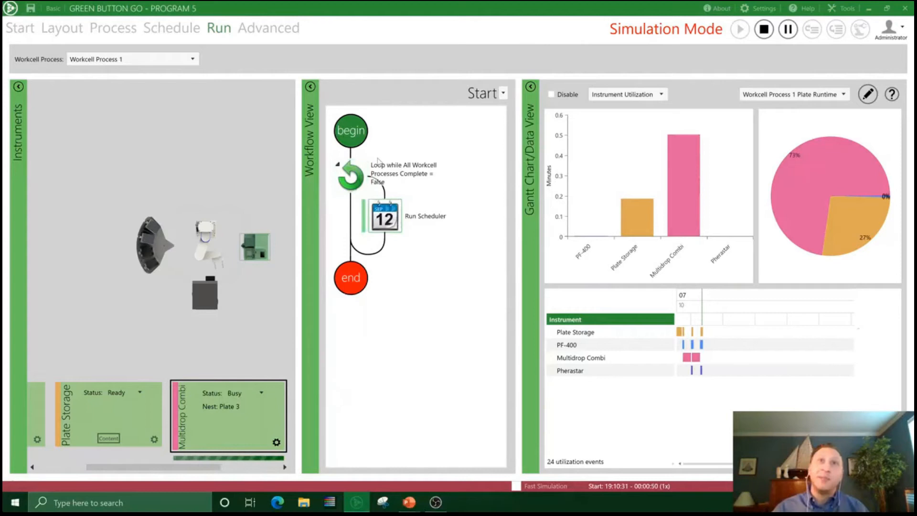
click(309, 86)
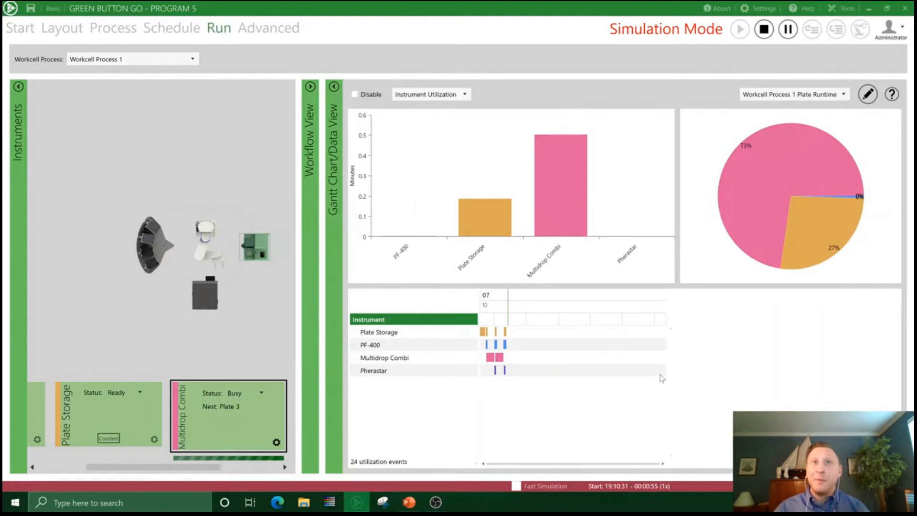
mouse_move(738, 243)
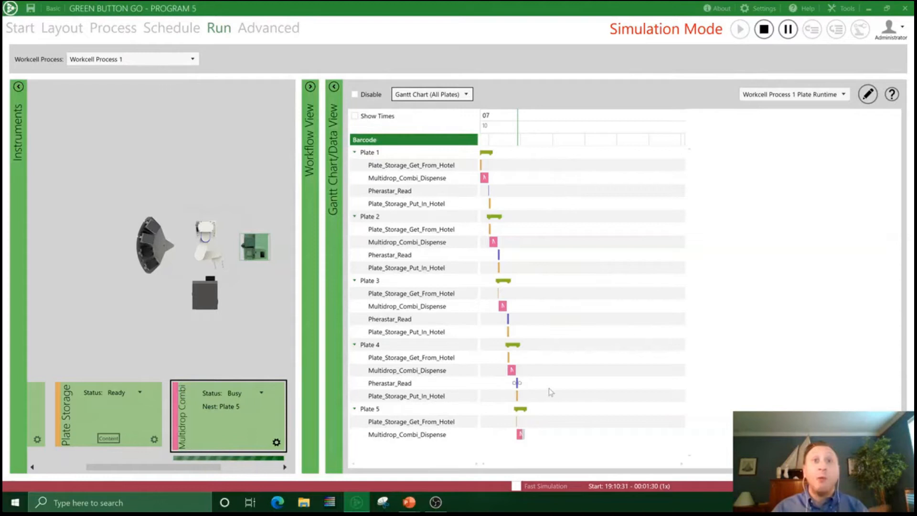
mouse_move(520, 434)
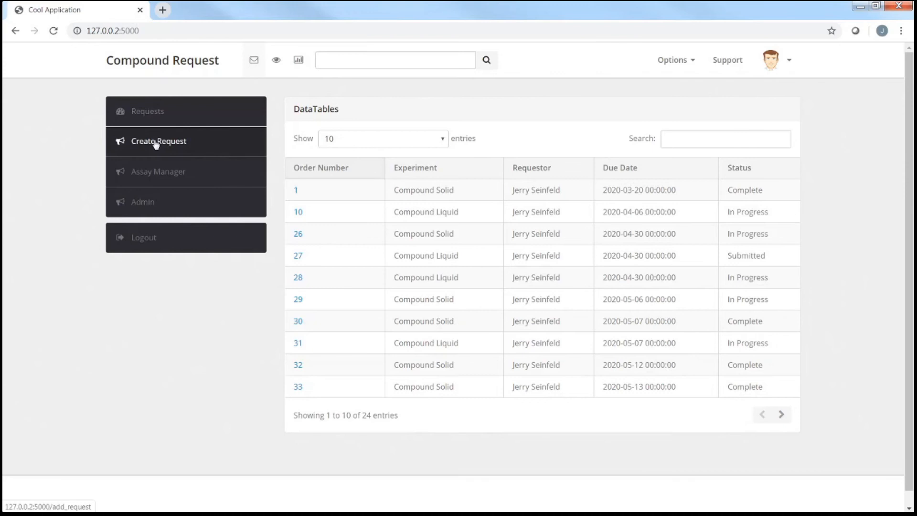
- Create a Compound Solid request for Project1 with Deliver To set and compound CMPD-123 entered
click(158, 142)
text(Vinc)
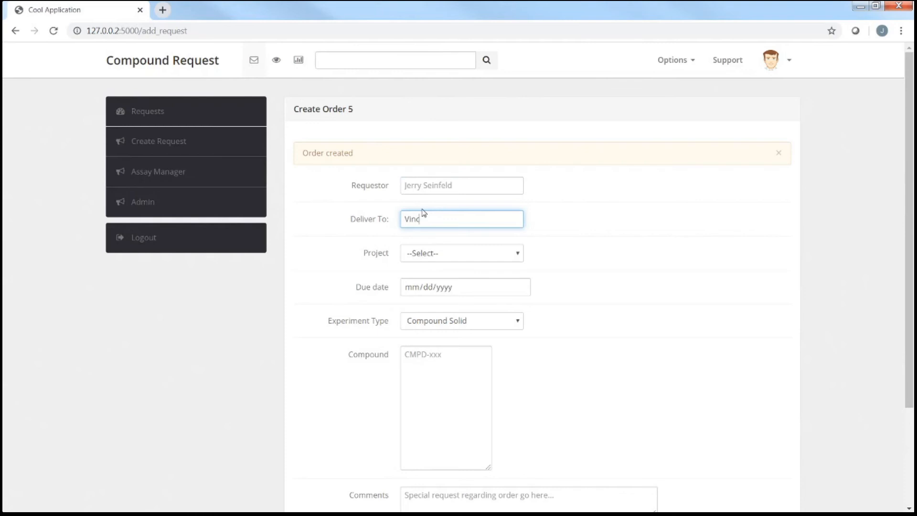
click(461, 253)
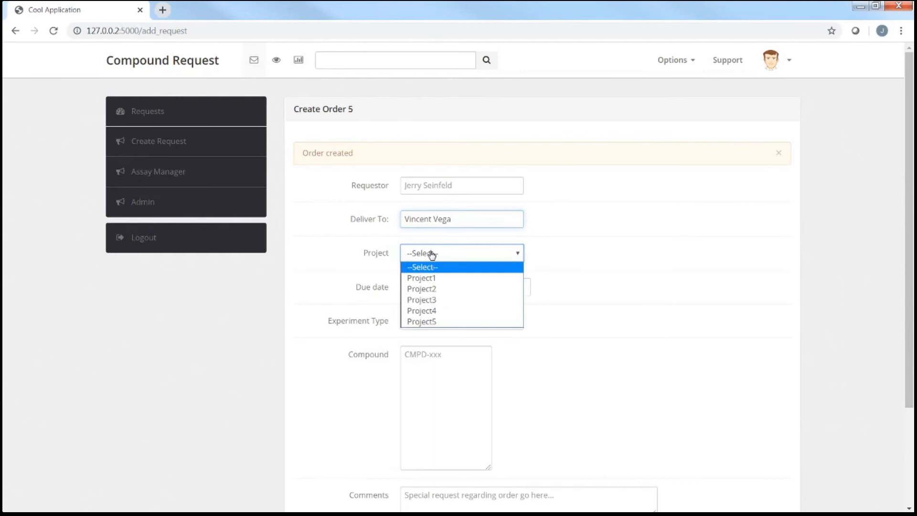
click(420, 278)
text(07/10/2020)
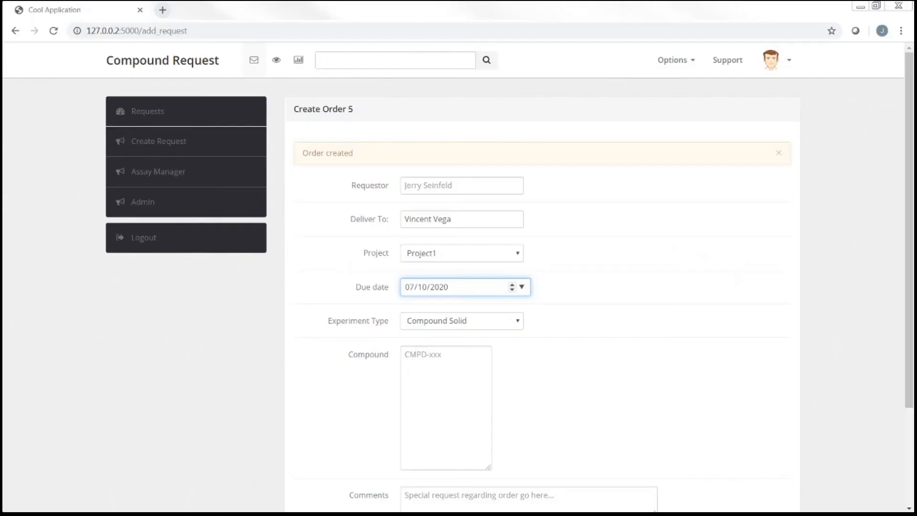
text(CMPD-123)
click(528, 498)
text(hgfd)
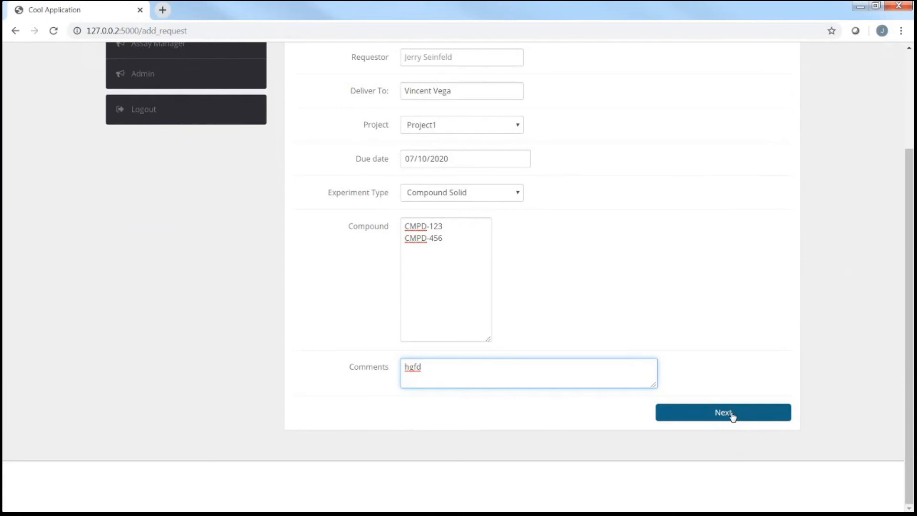
- Submit the request with 1 mg in a Vial Glass Clear 4mL and process request 44
click(724, 412)
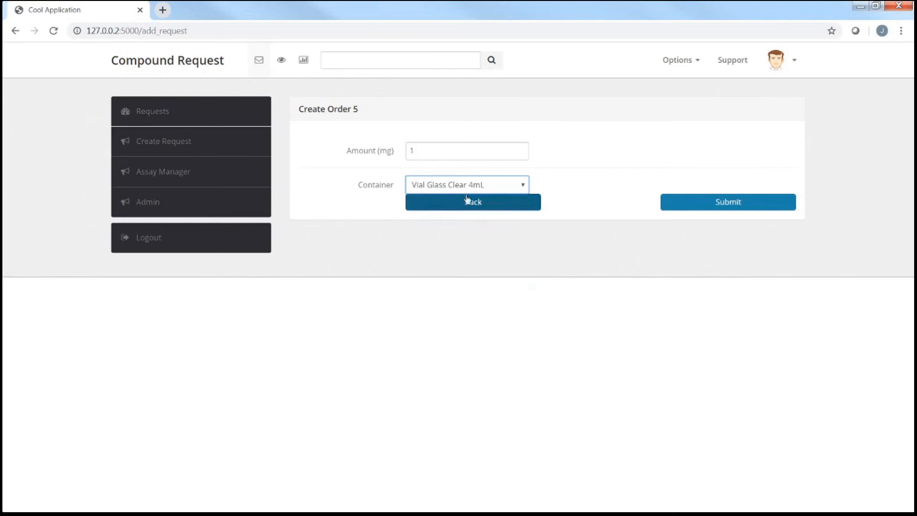
click(472, 201)
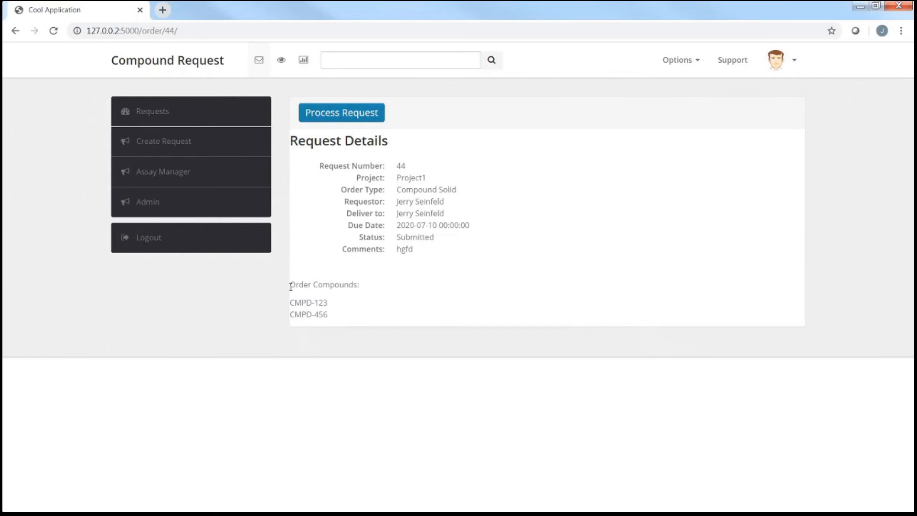
click(342, 113)
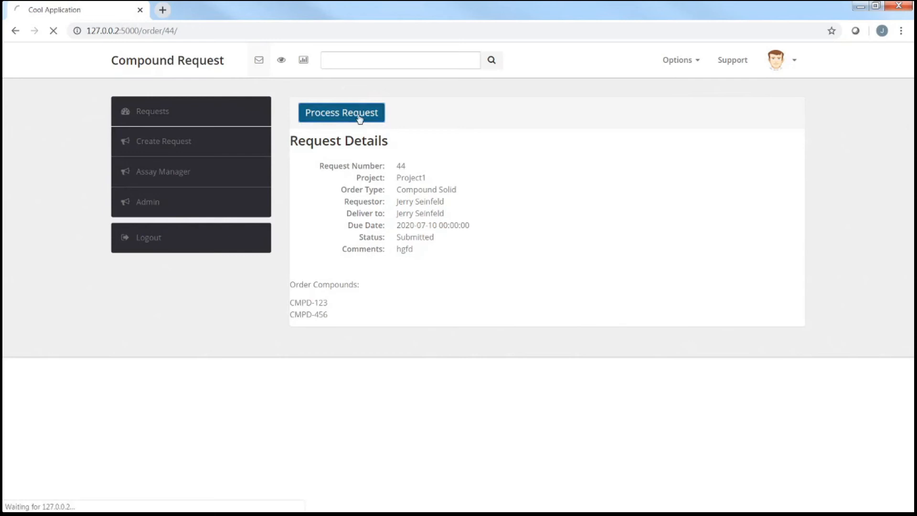
click(342, 113)
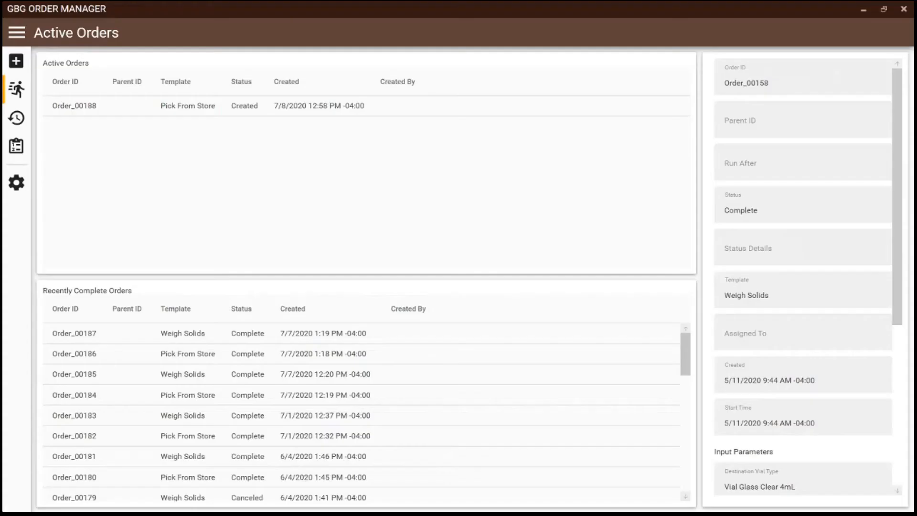
mouse_move(109, 60)
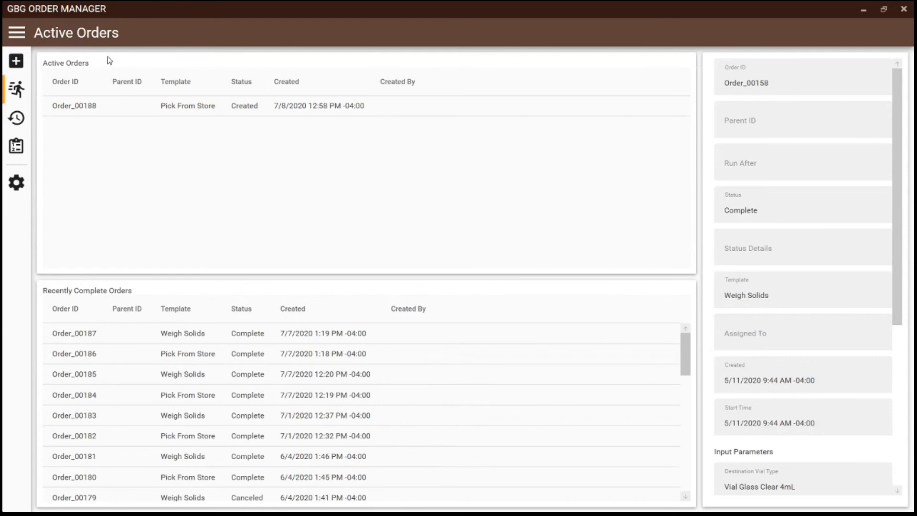
click(73, 106)
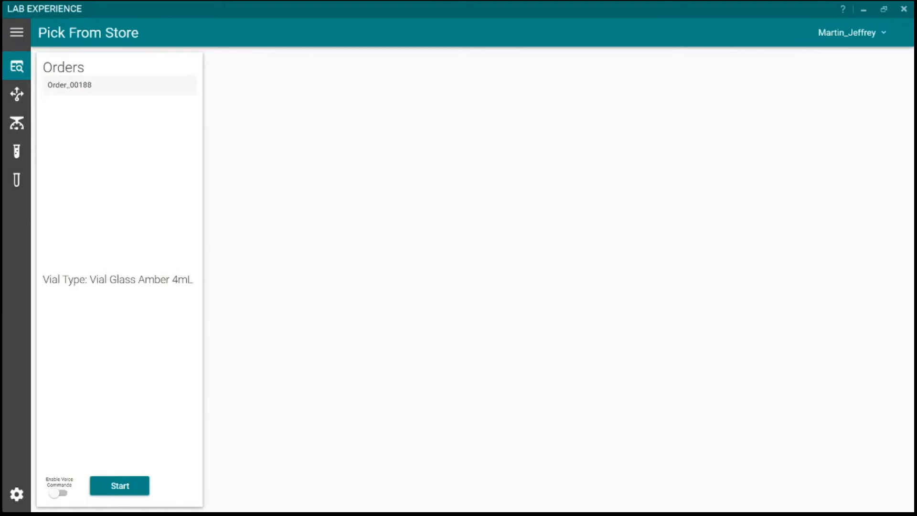
- Start picking Order_00188 from the CmgFrz01 store in Lab Experience
click(16, 35)
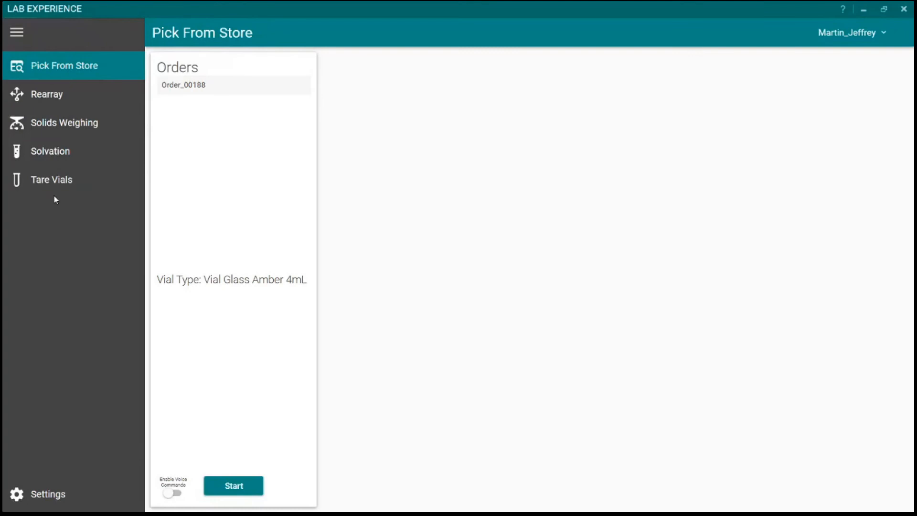
mouse_move(72, 90)
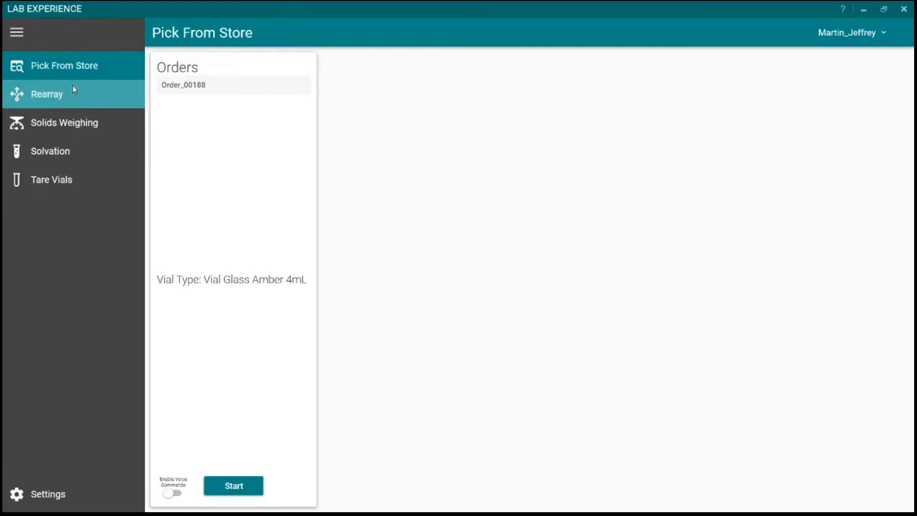
click(65, 65)
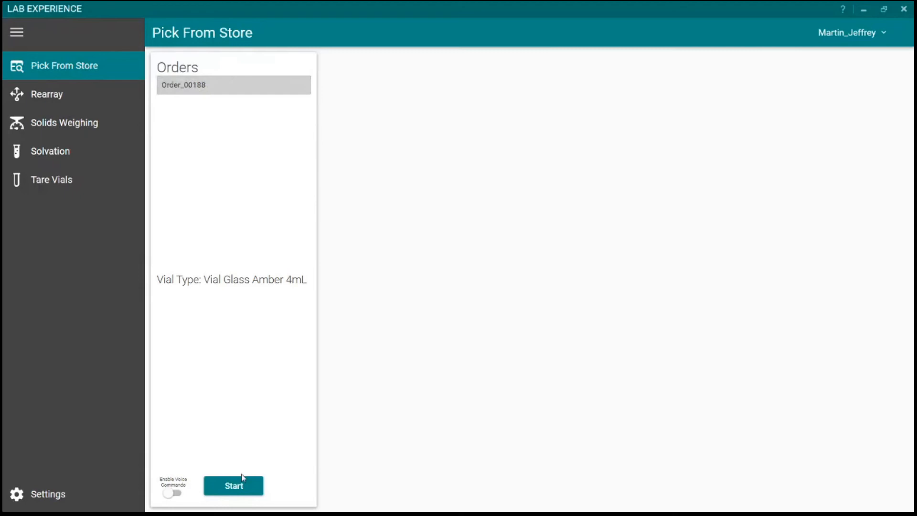
click(234, 485)
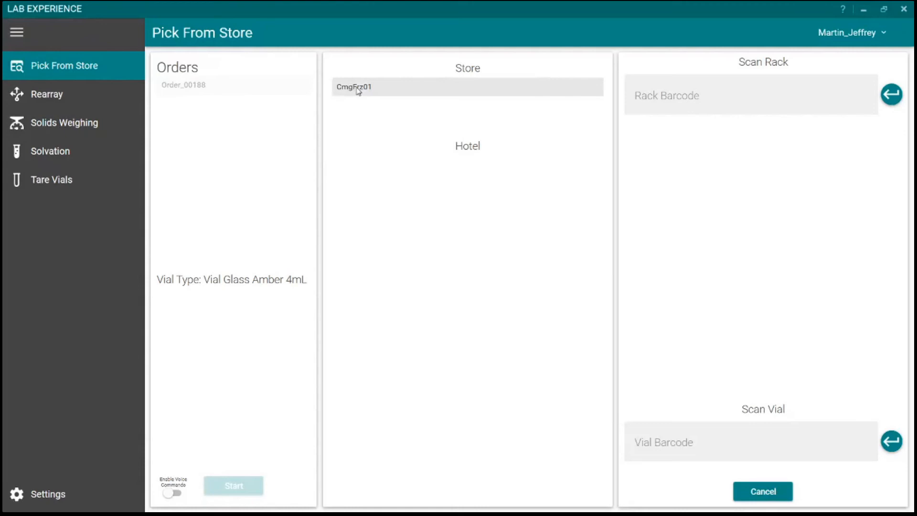
click(355, 87)
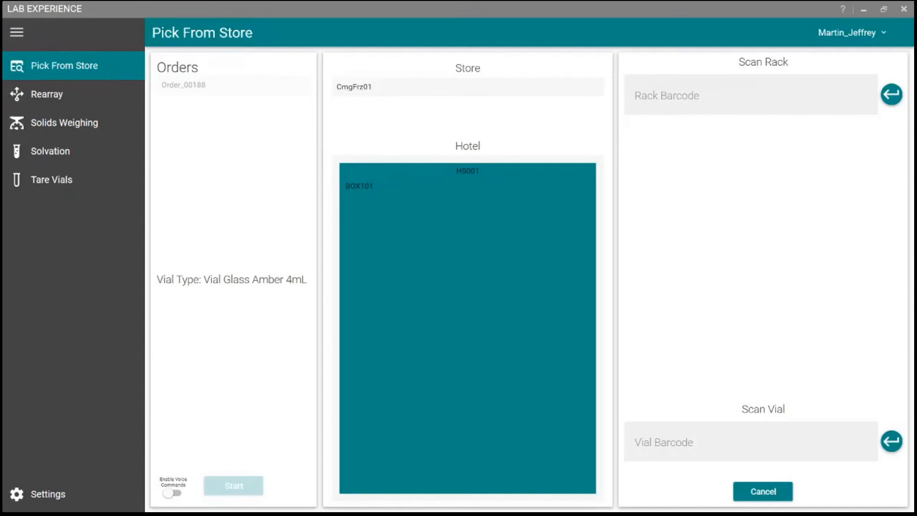
- Enter and submit rack barcode BOX101 for the Pick From Store step
text(BOX101)
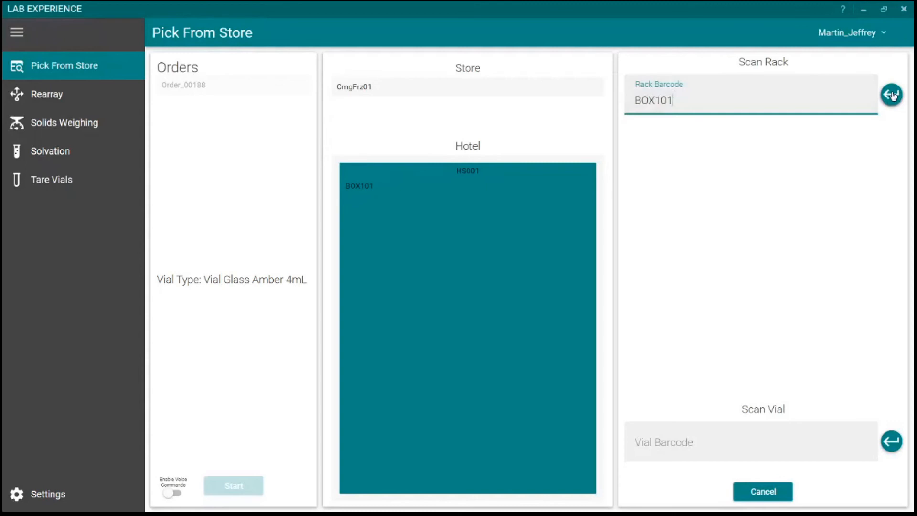
click(898, 94)
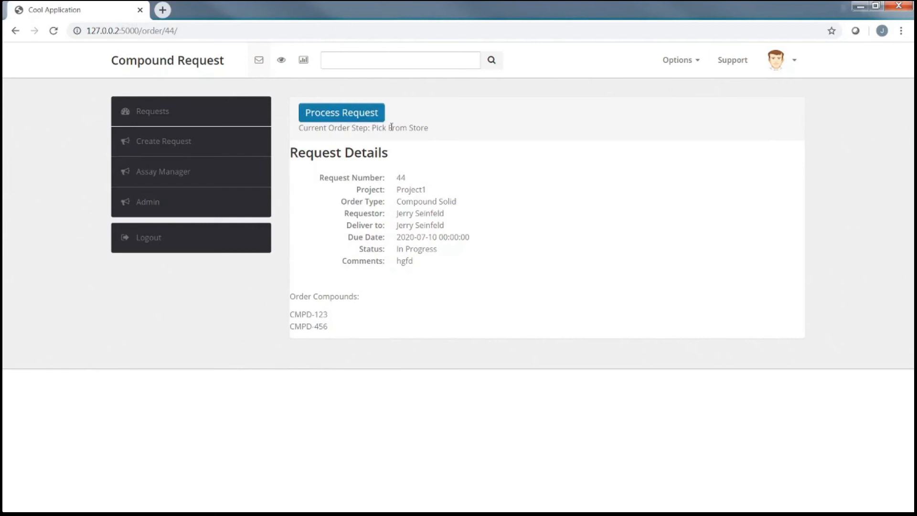
- Process request 44 onward from its Pick From Store step
click(341, 113)
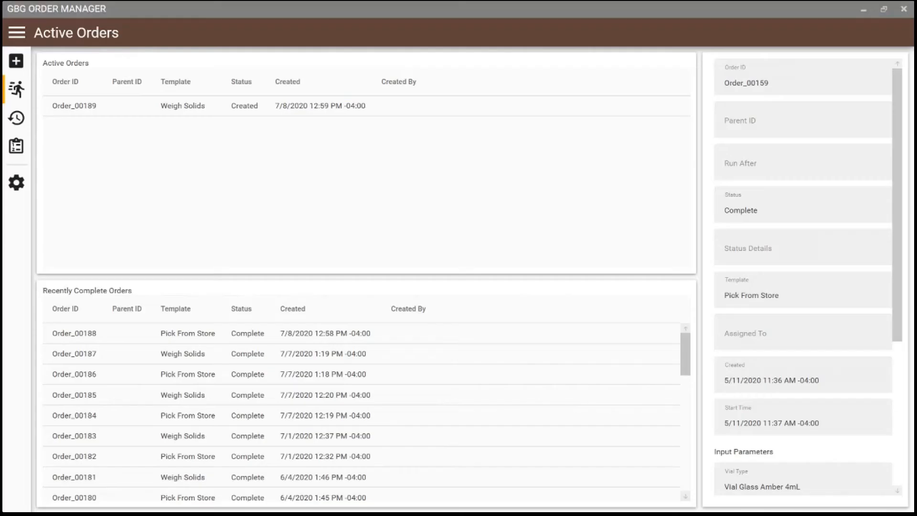
- Show the details of new Weigh Solids order Order_00189 in Active Orders
click(176, 106)
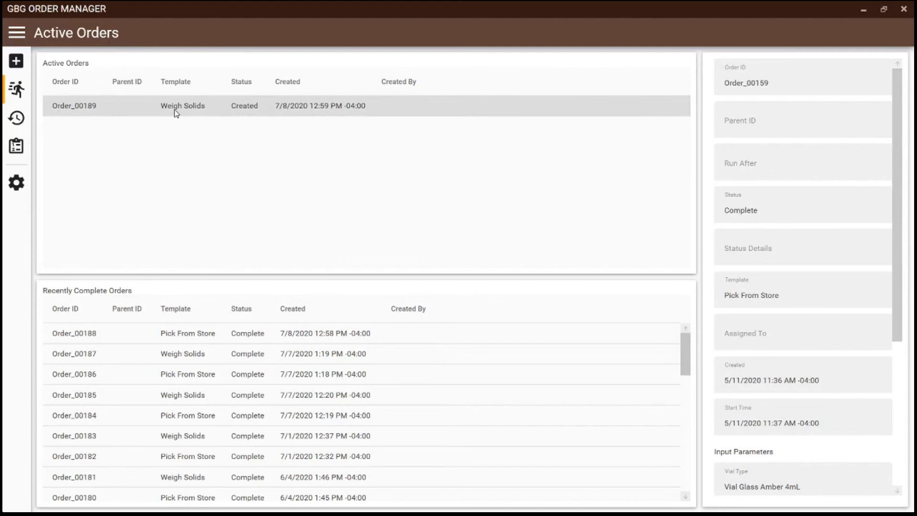
mouse_move(113, 107)
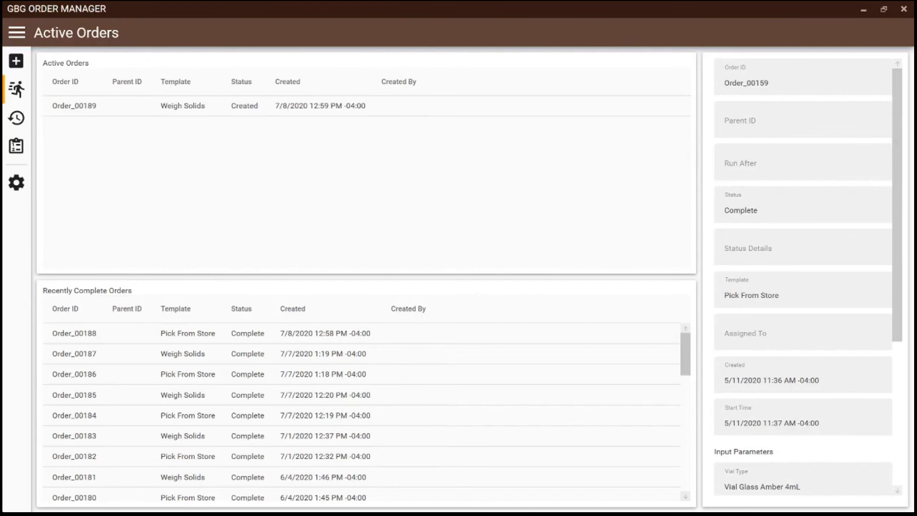
click(183, 105)
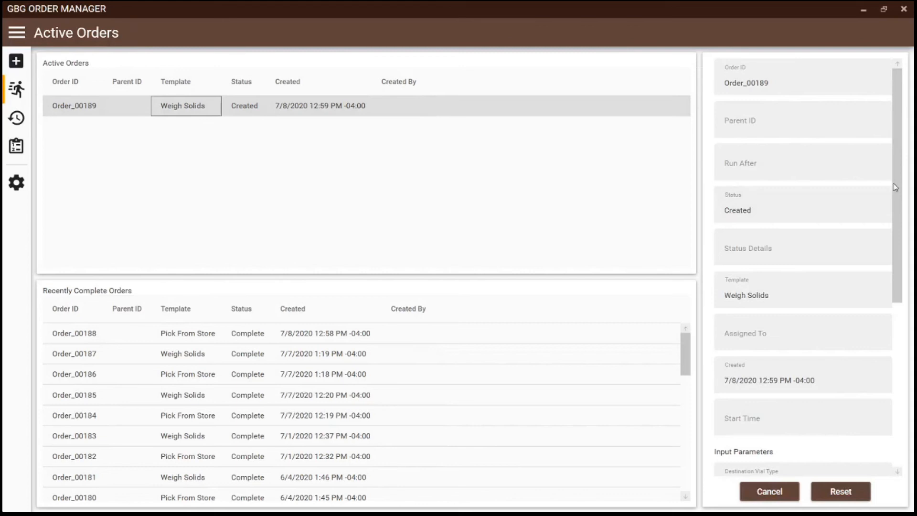
scroll(down, 3)
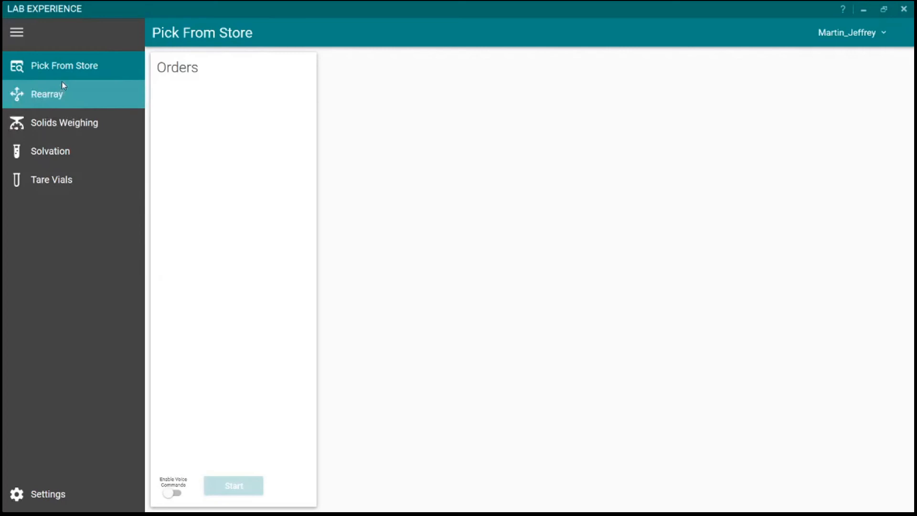
- Start the Solids Weighing run for Order_00189 from the work list
click(63, 122)
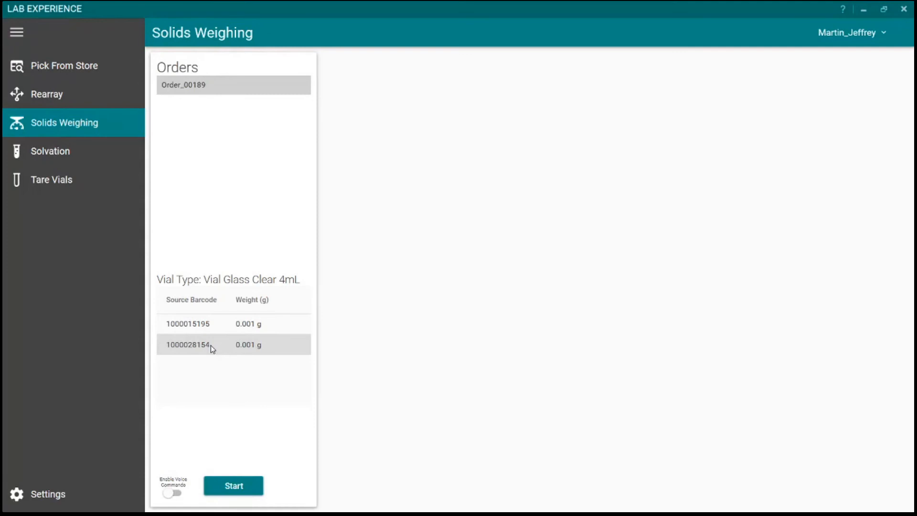
click(233, 485)
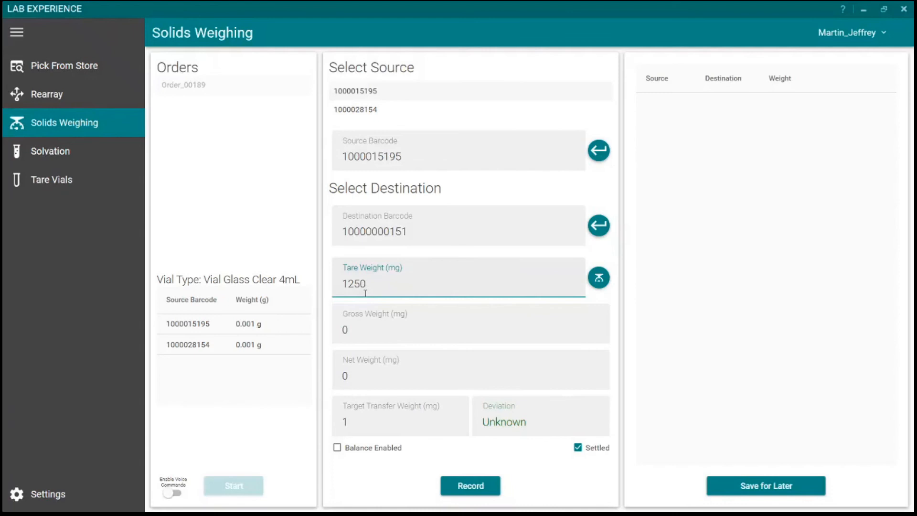
mouse_move(363, 328)
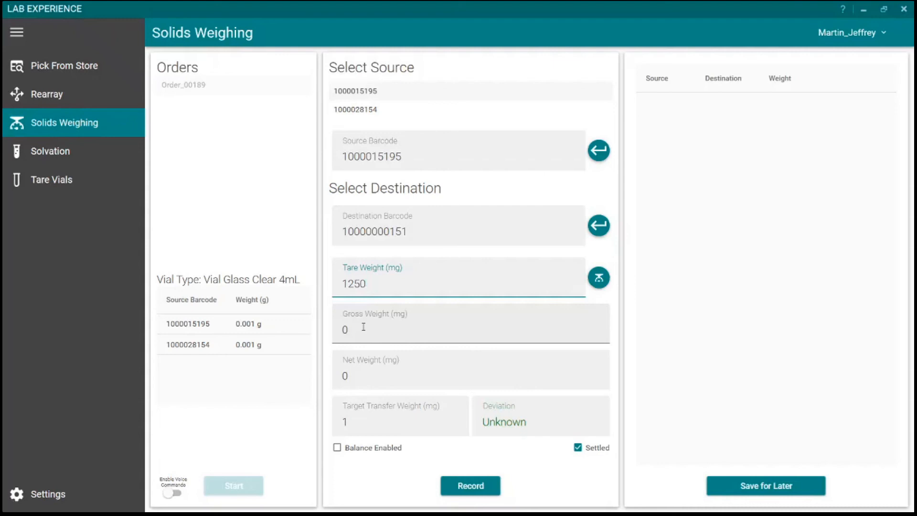
click(352, 329)
text(1251)
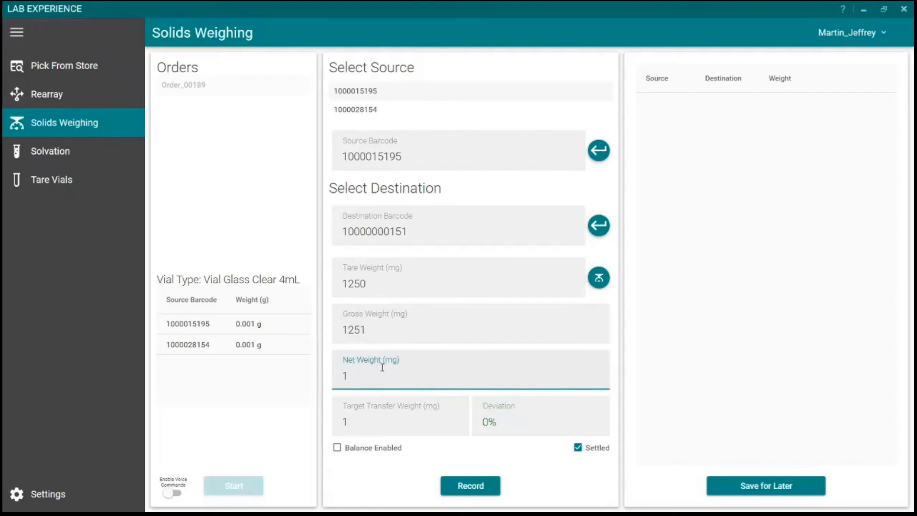
- Record the weighing with gross weight 1251 mg giving 1 mg net and 0% deviation
click(470, 485)
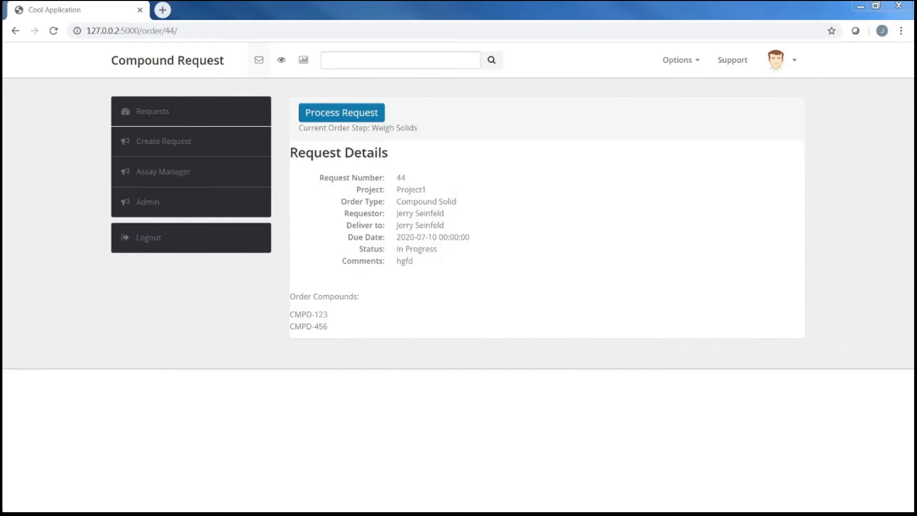
mouse_move(216, 203)
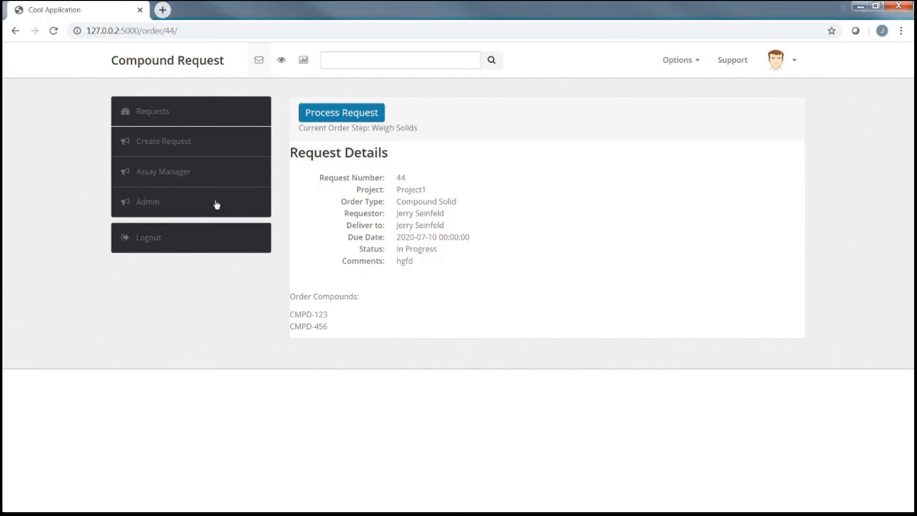
- Process request 44 past Weigh Solids and show its QC Request page
click(341, 113)
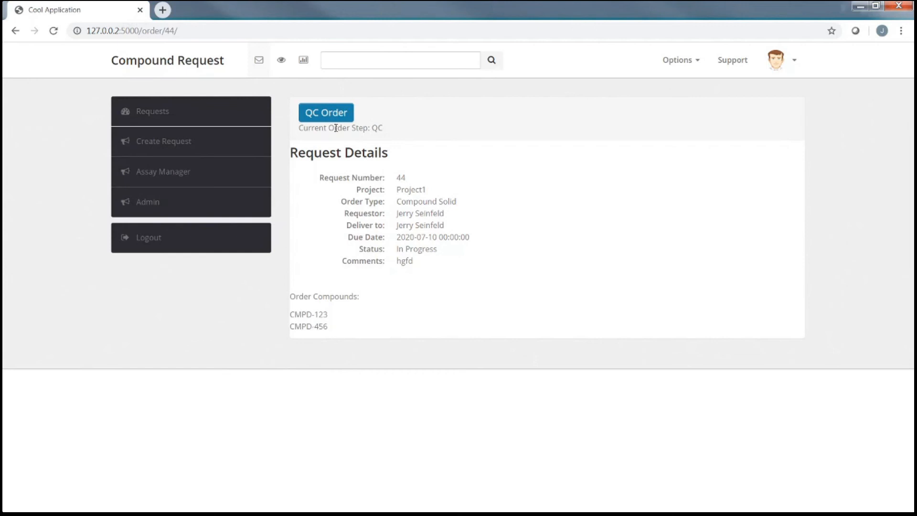
click(326, 113)
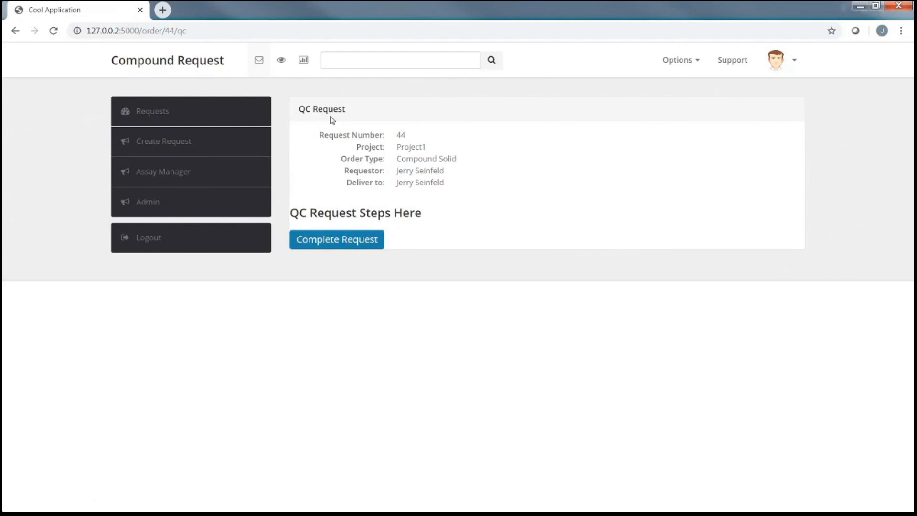